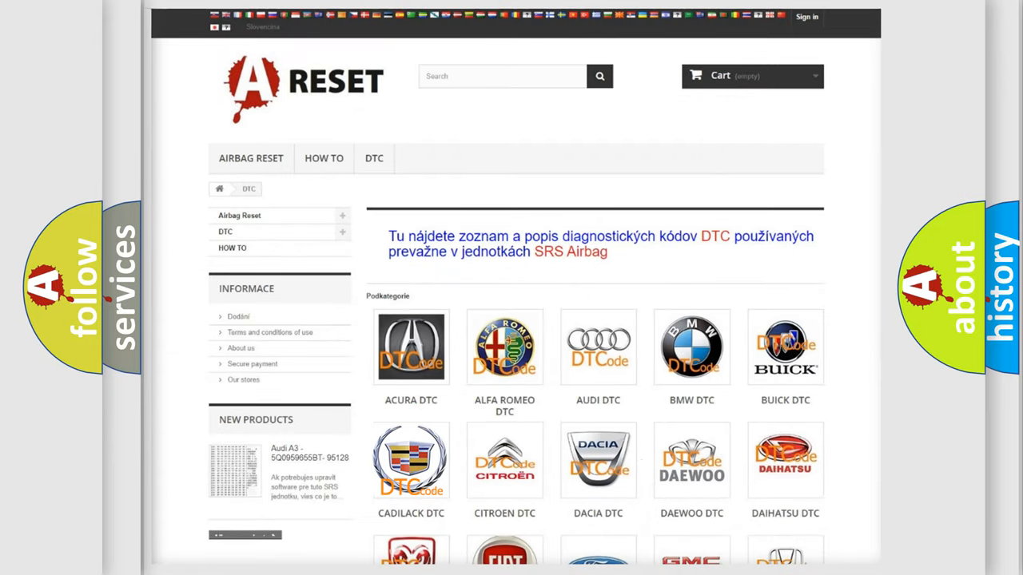
- Go to the Cadillac DTC page and browse its code list from B0002 past B0100
click(410, 460)
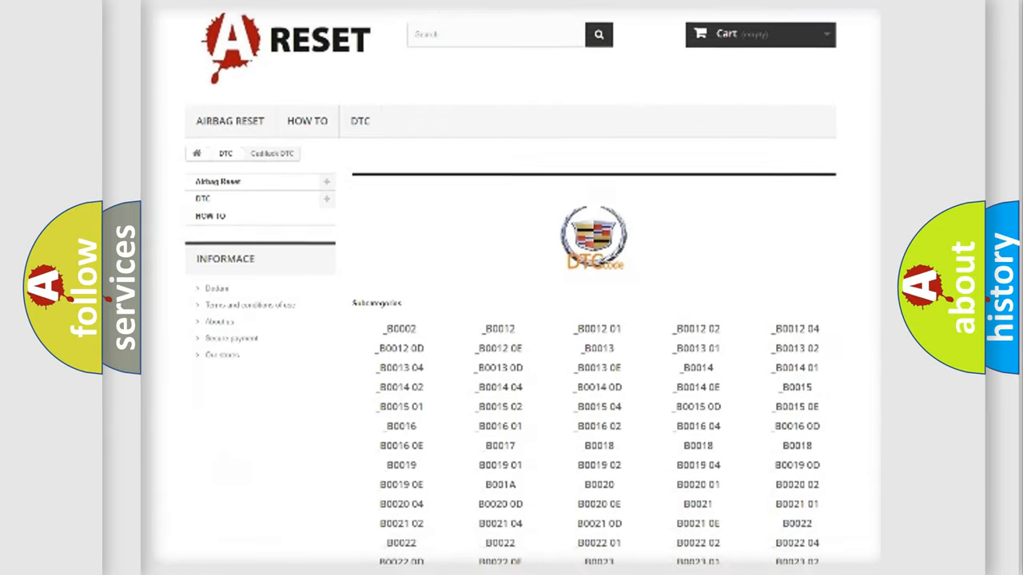
scroll(down, 3)
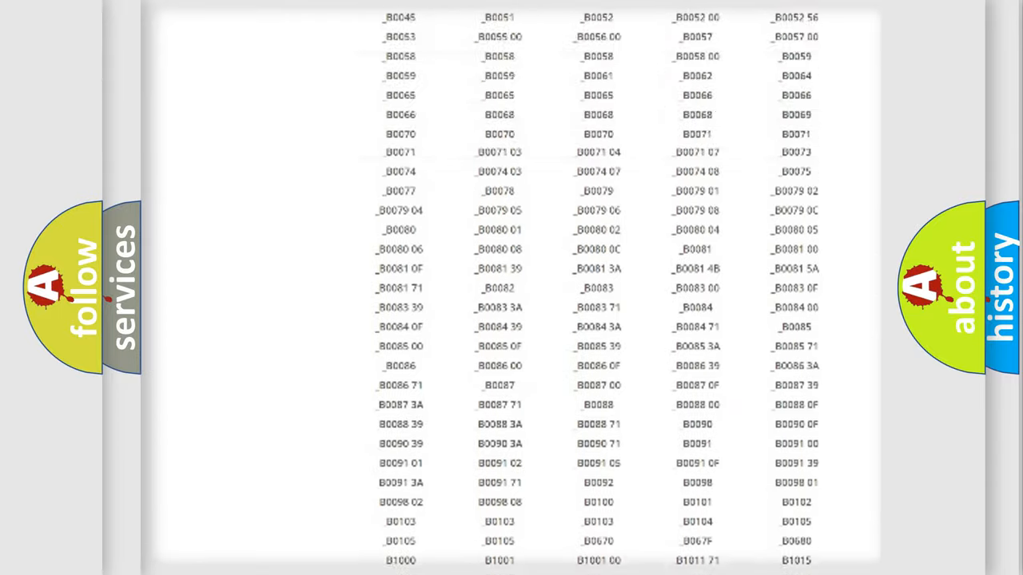